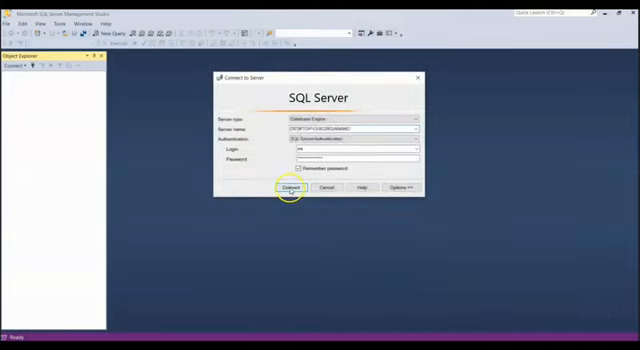
Connect to the SQL Server instance so its databases appear in Object Explorer
left_click(288, 188)
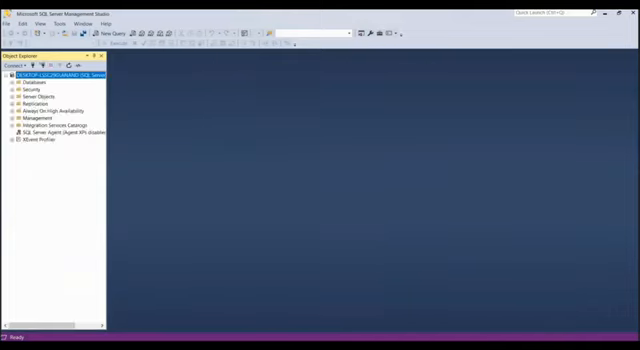